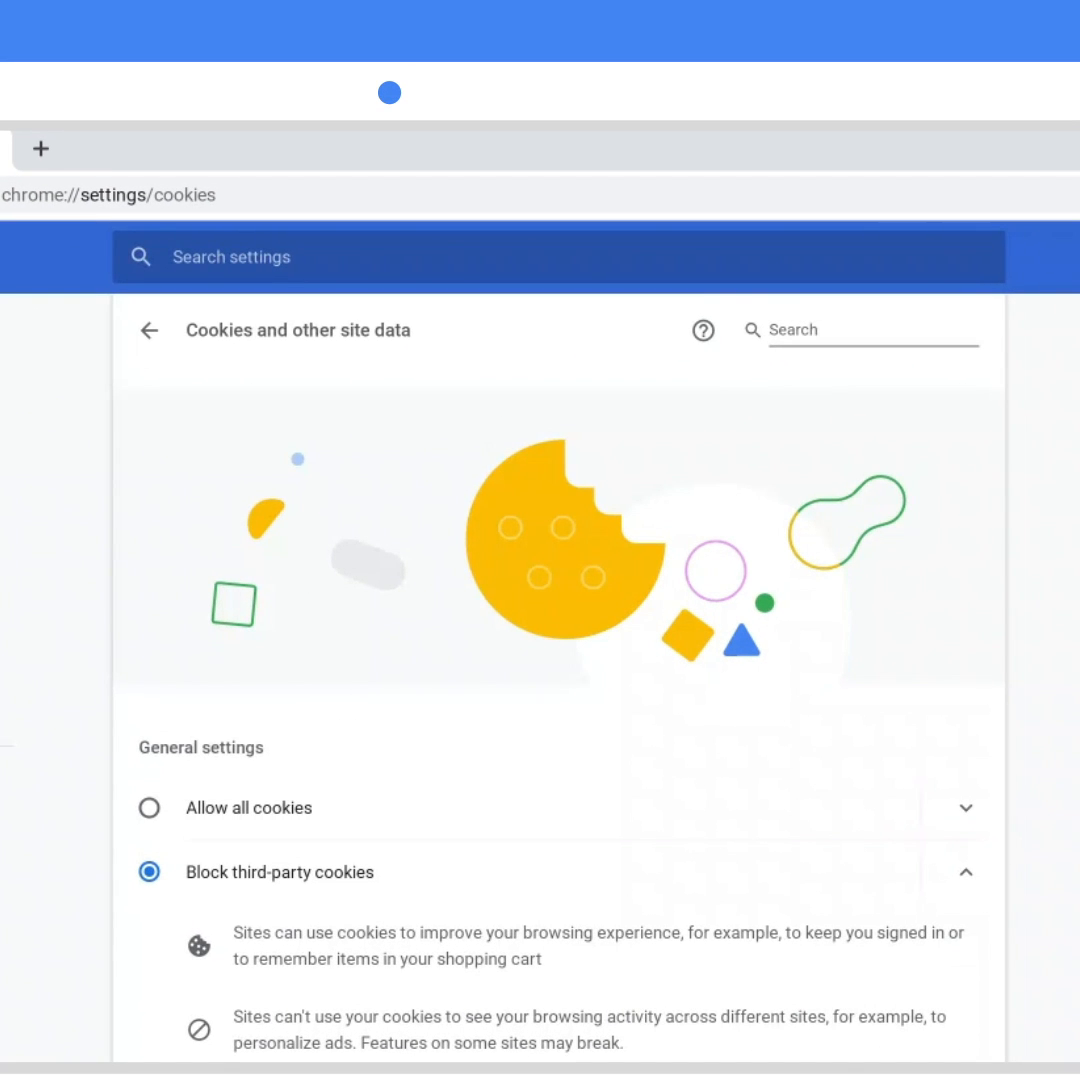
Scroll down through Site Settings permissions like Location, Camera and Microphone
scroll("down", 3)
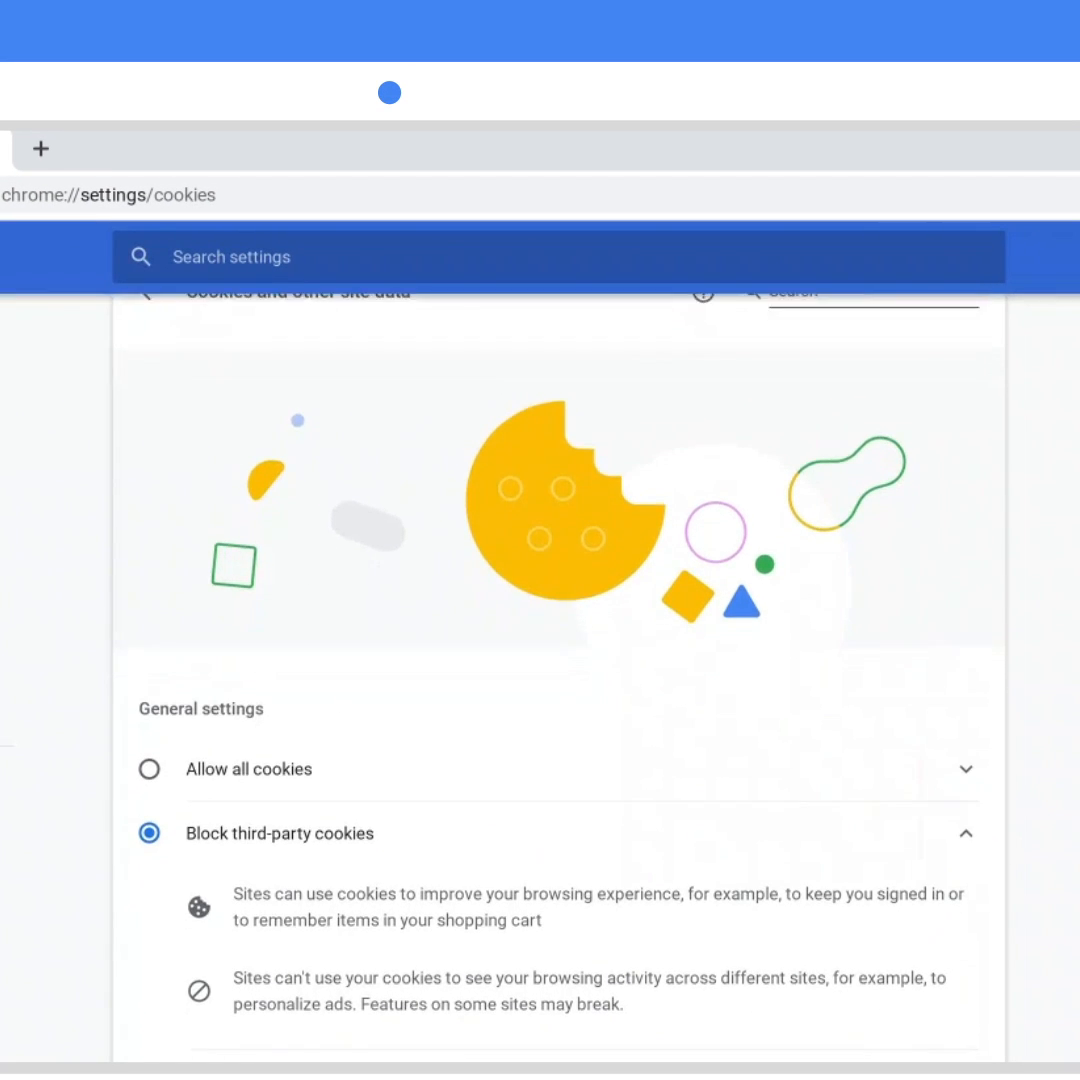
scroll("down", 3)
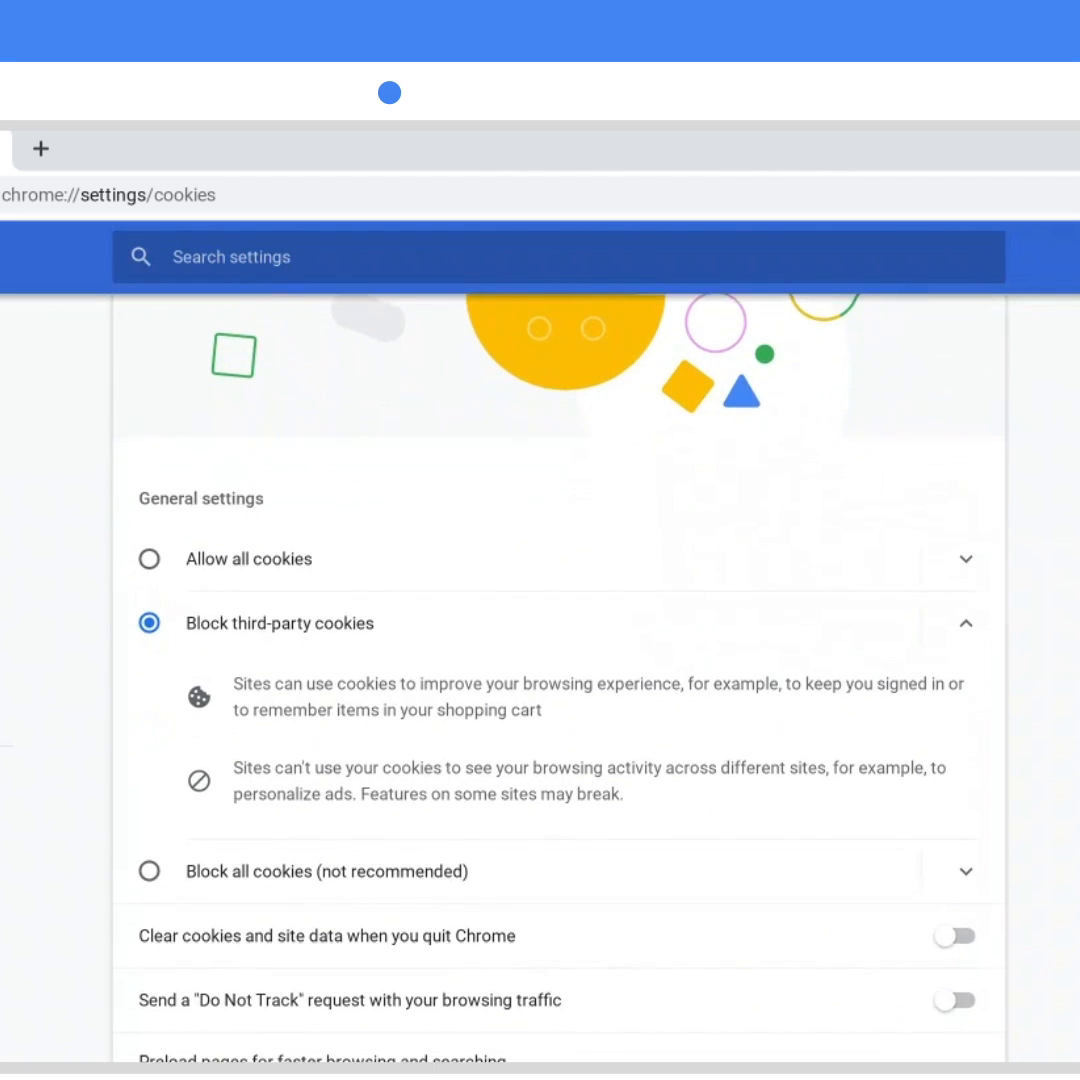
scroll("down", 3)
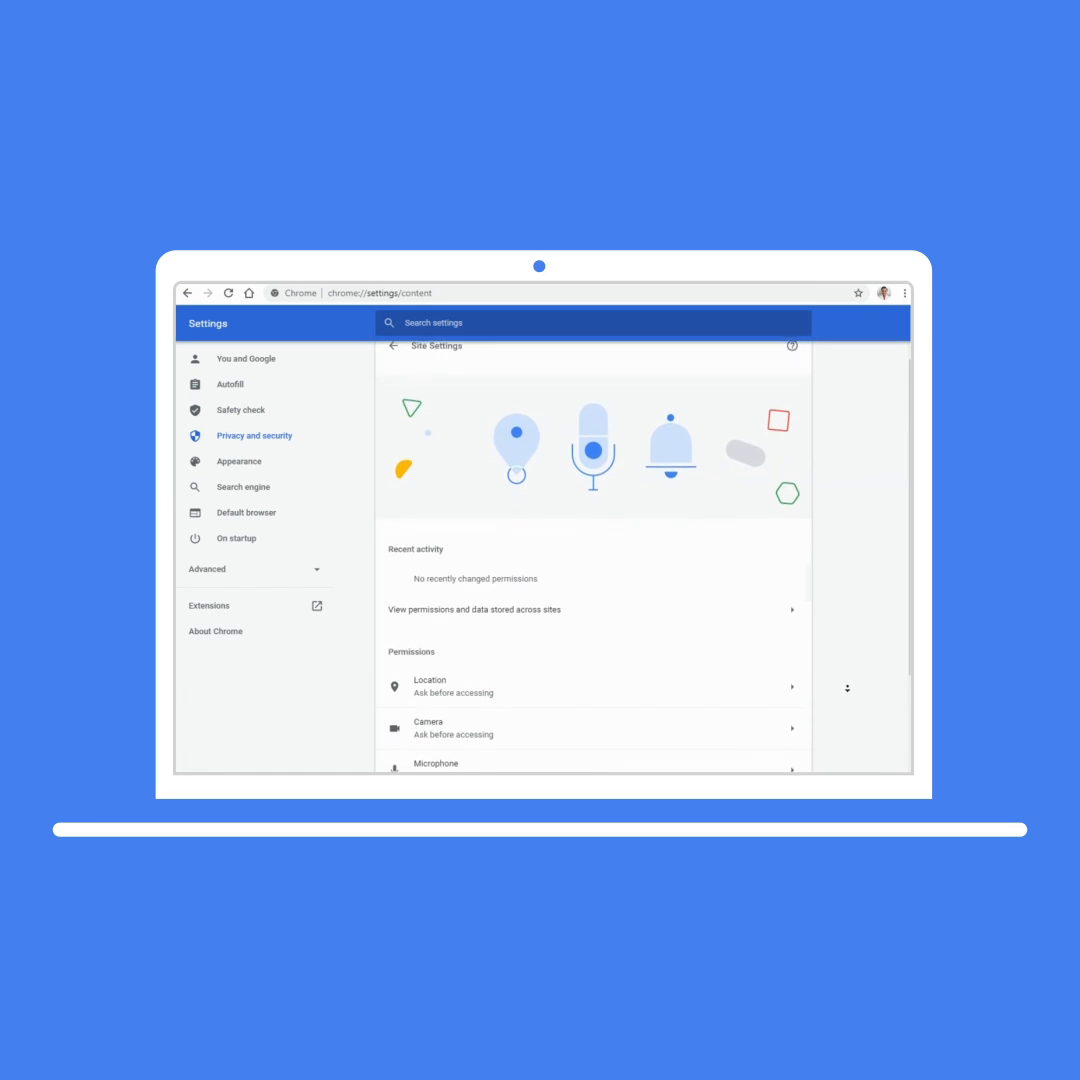
scroll("down", 3)
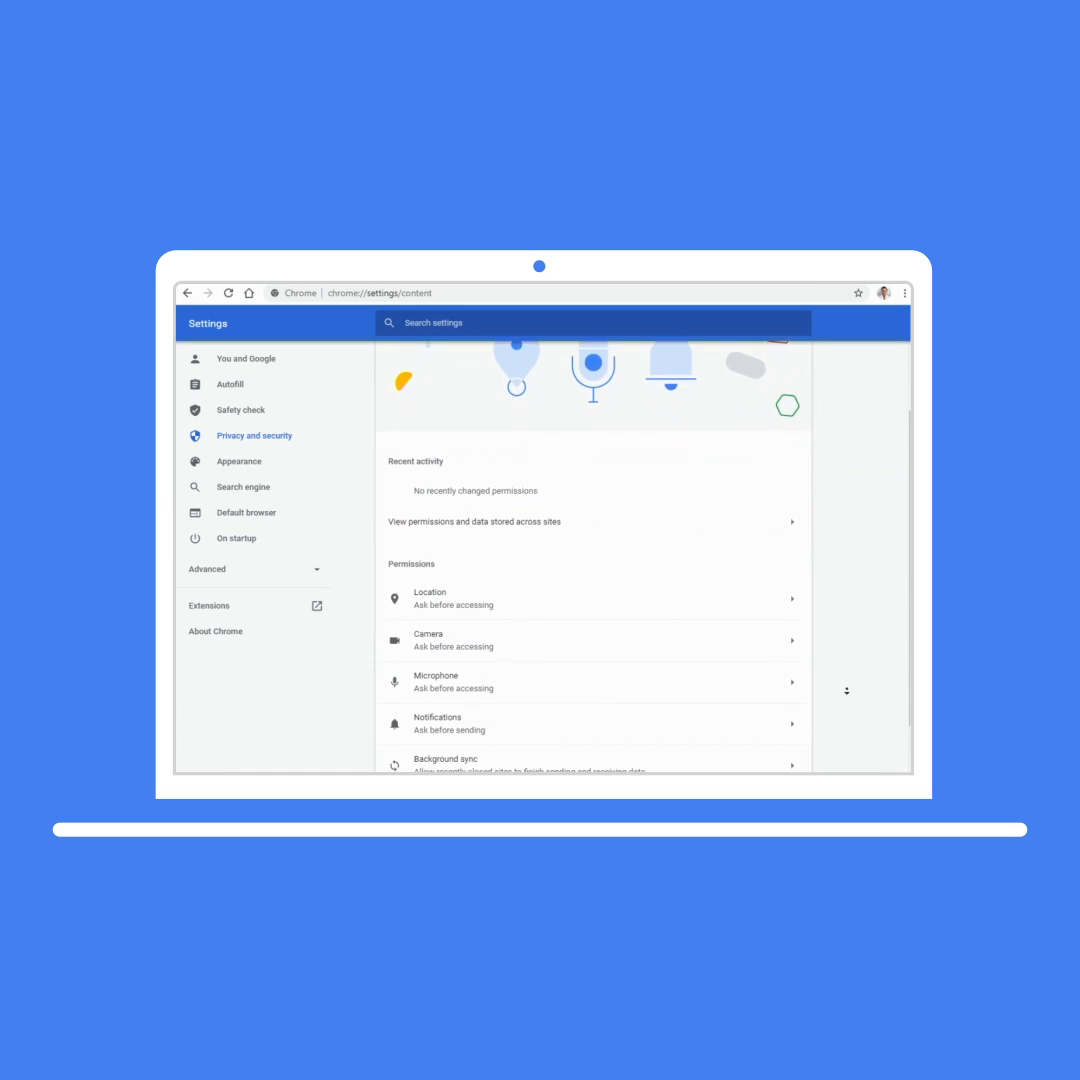
scroll("down", 3)
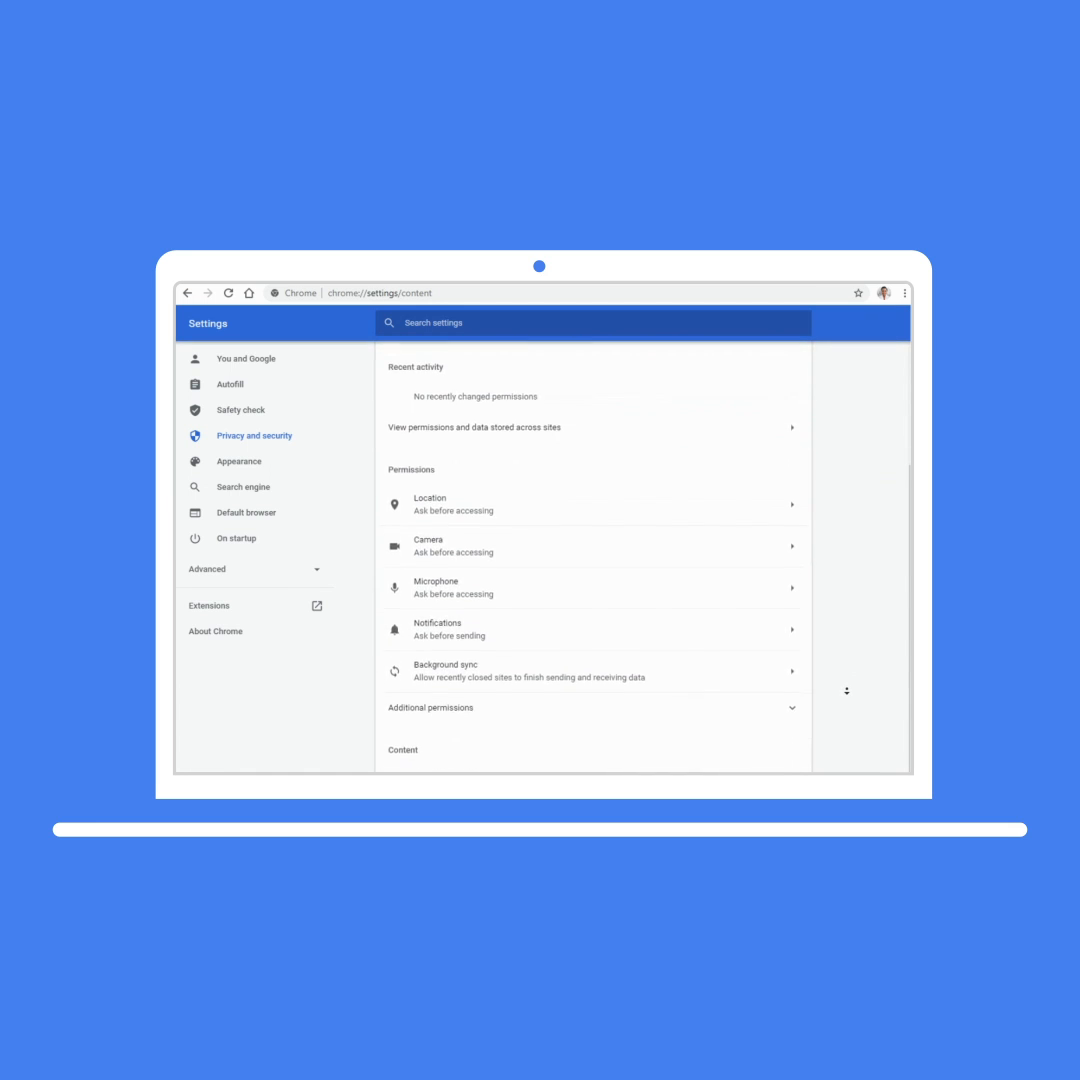
scroll("down", 3)
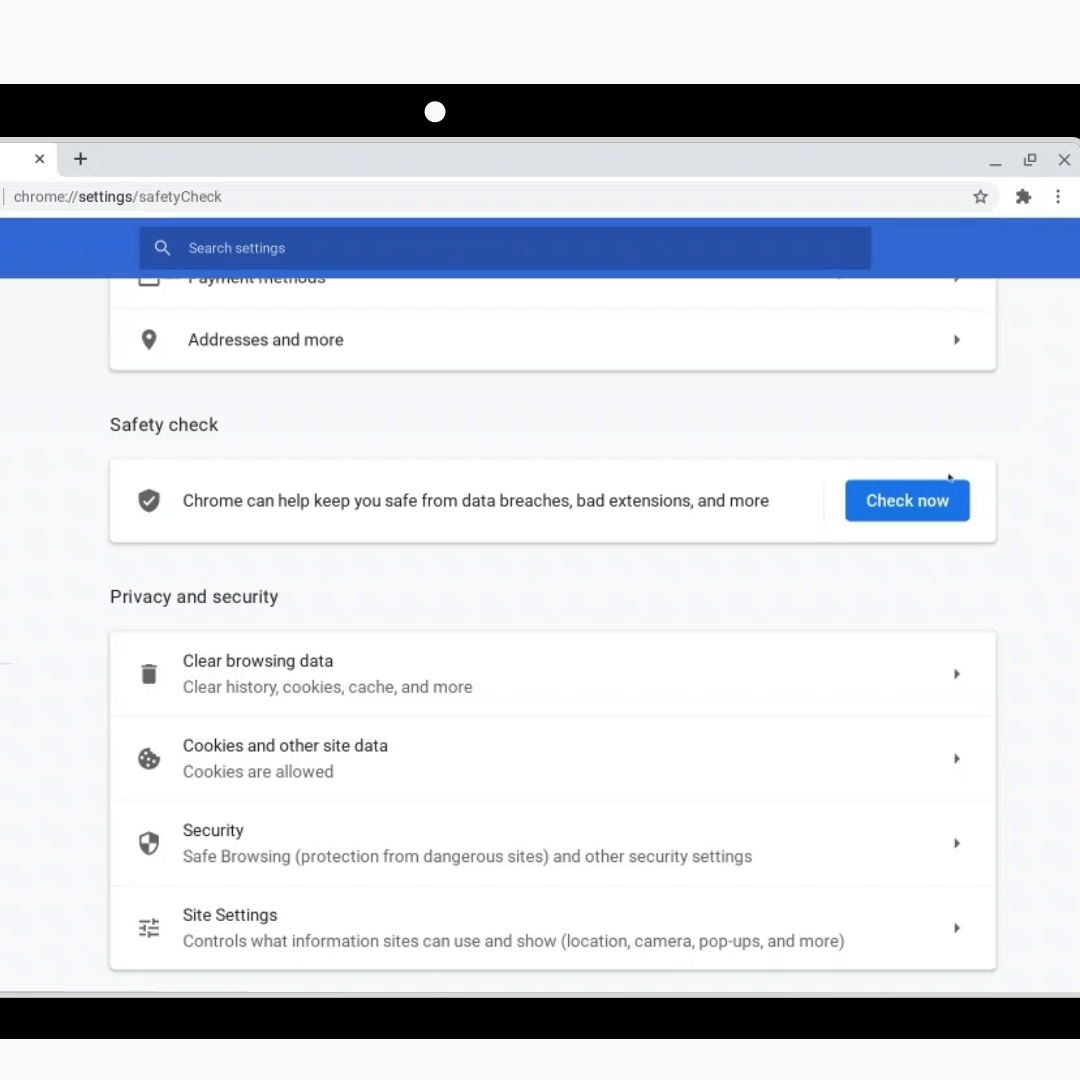
Run Safety check and review the one compromised password it flags
left_click(906, 500)
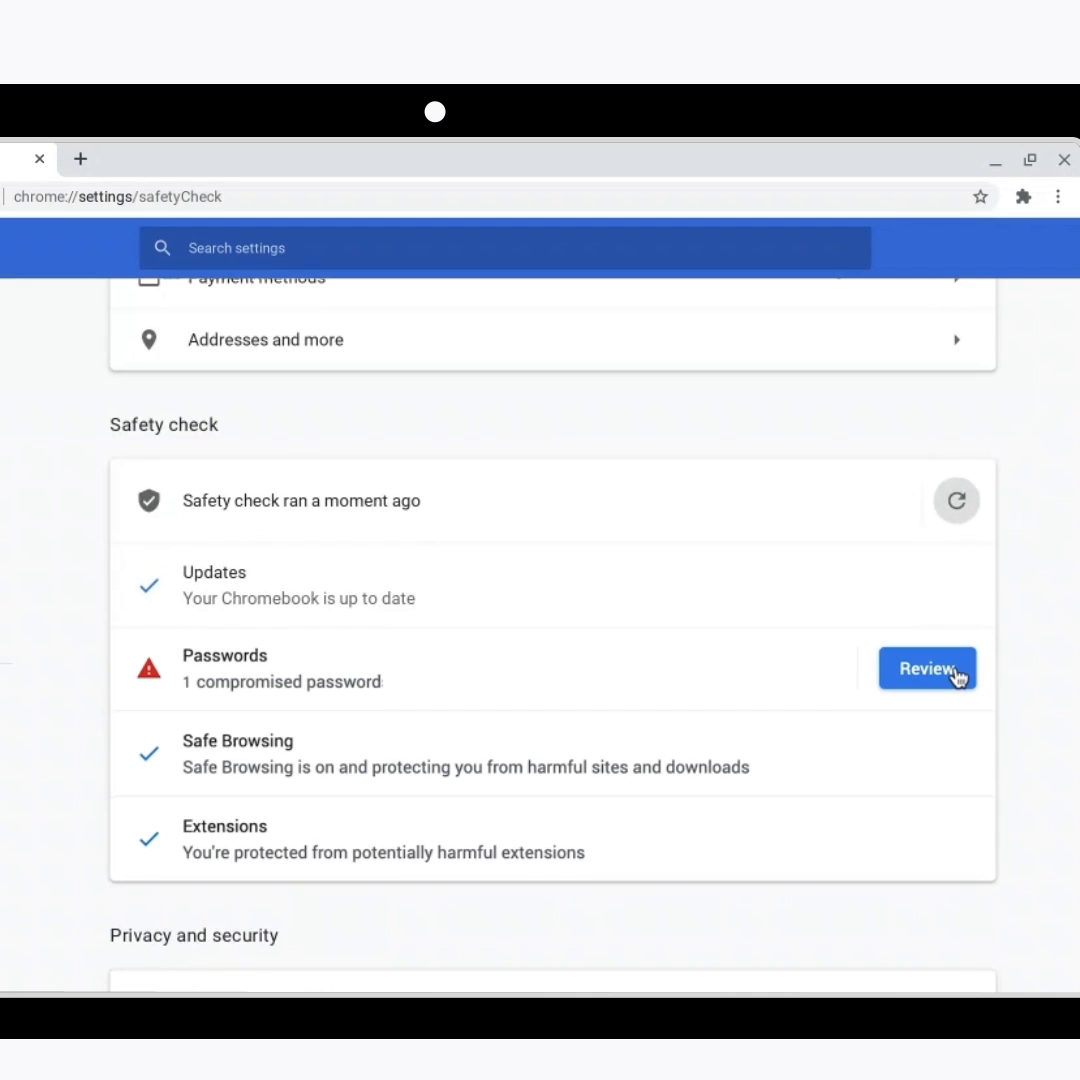
left_click(926, 668)
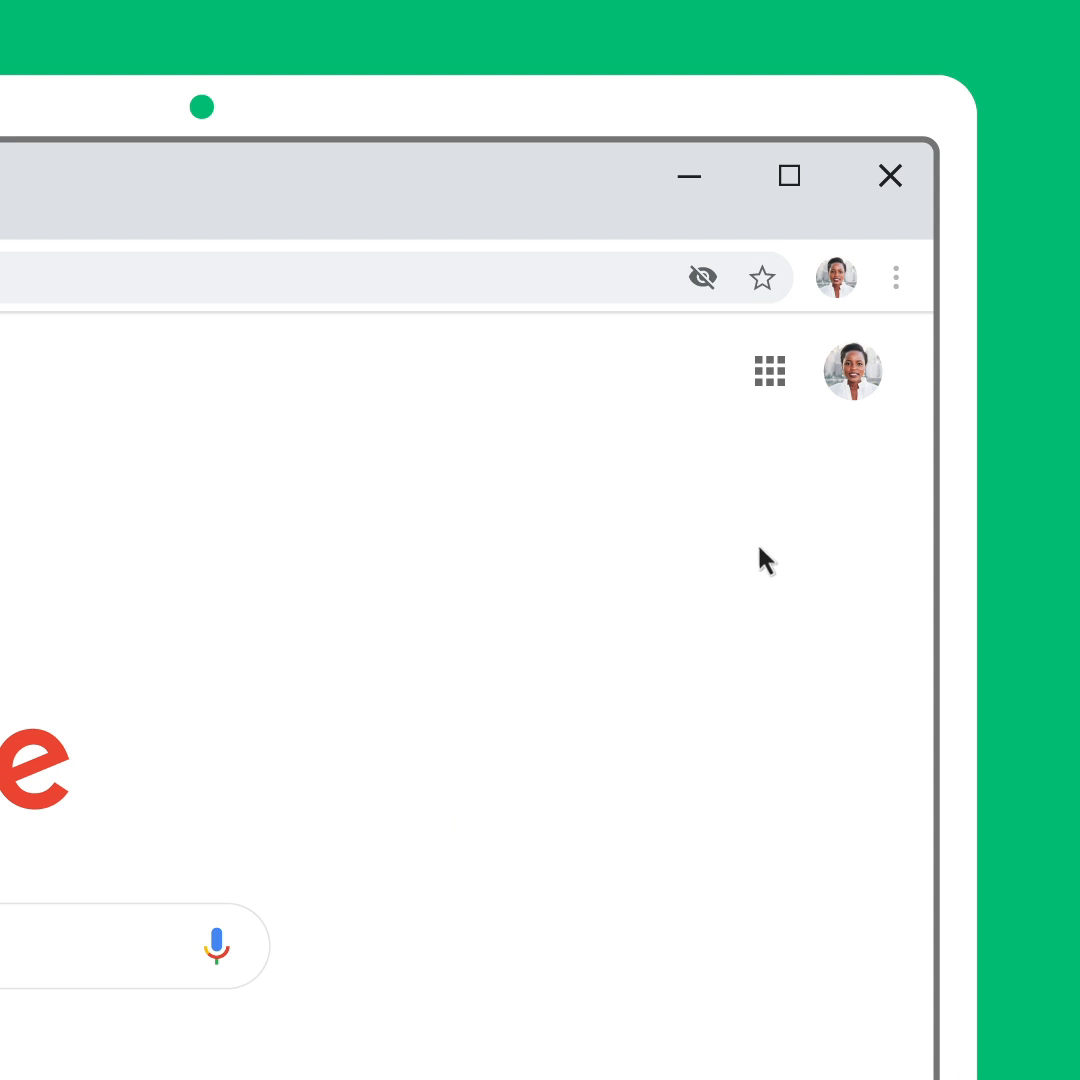
Open the address-bar eye-slash icon showing one blocked third-party cookie
left_click(702, 277)
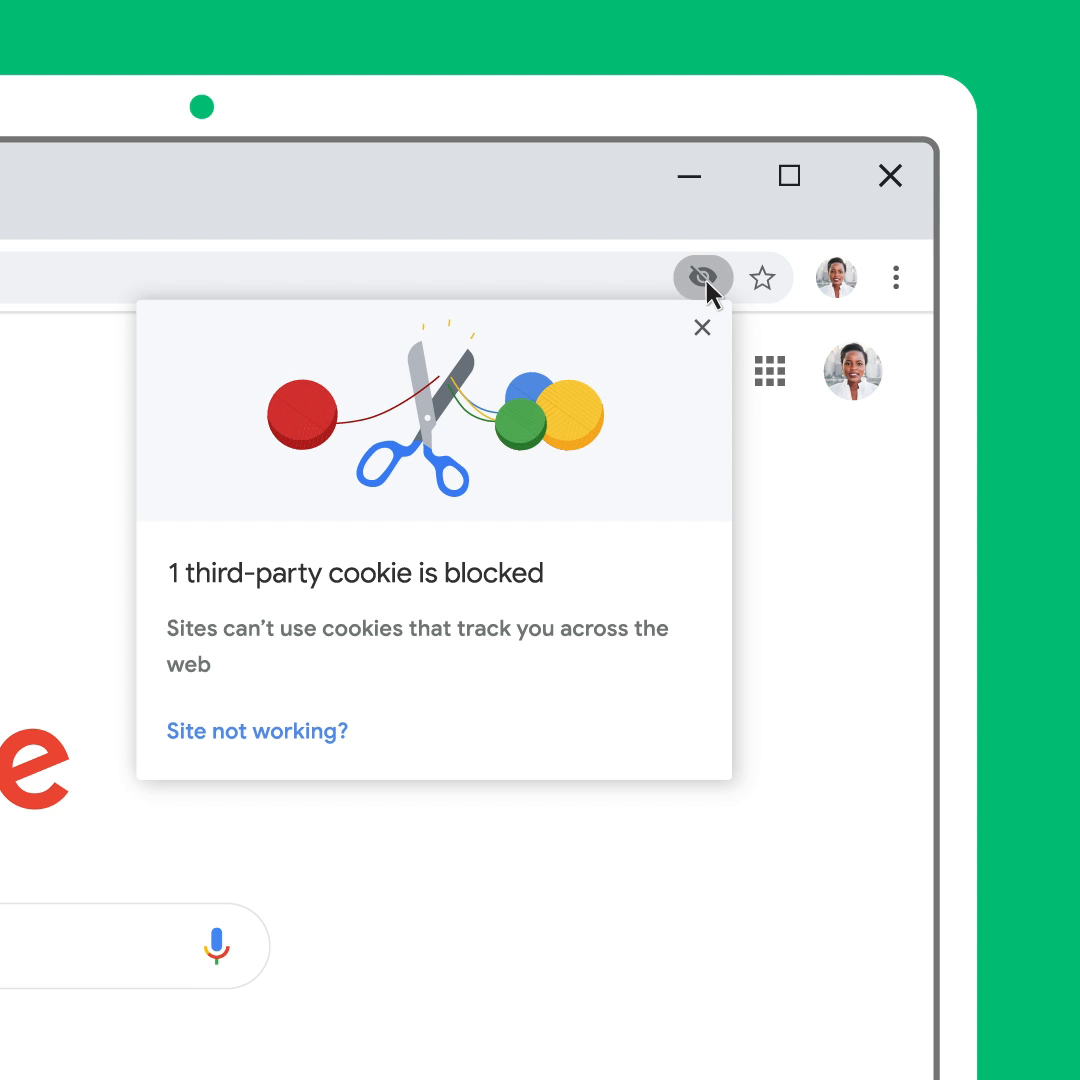